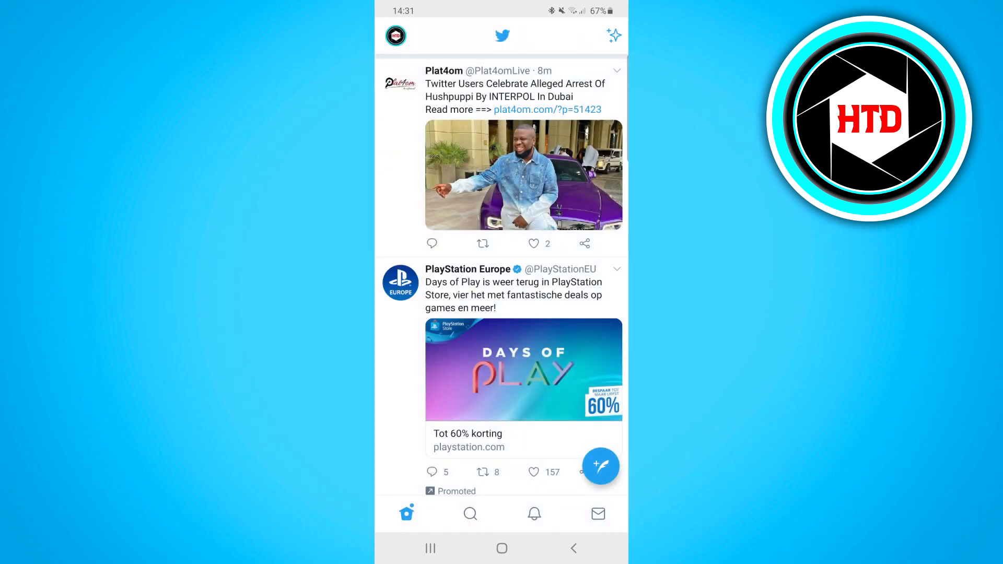
Reach the Edit profile form from own profile page
{"action": "left_click", "coordinate": [395, 36]}
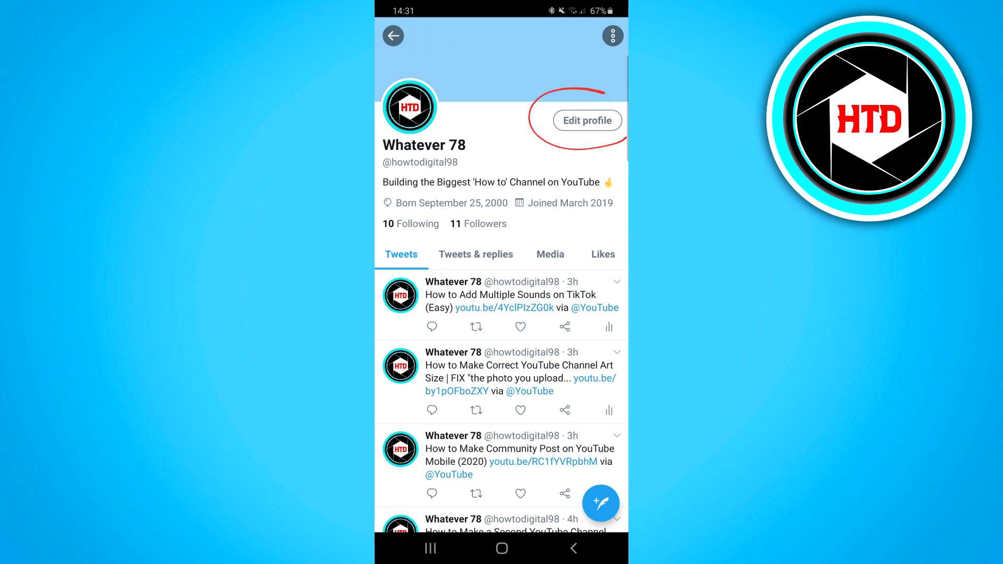
{"action": "left_click", "coordinate": [586, 120]}
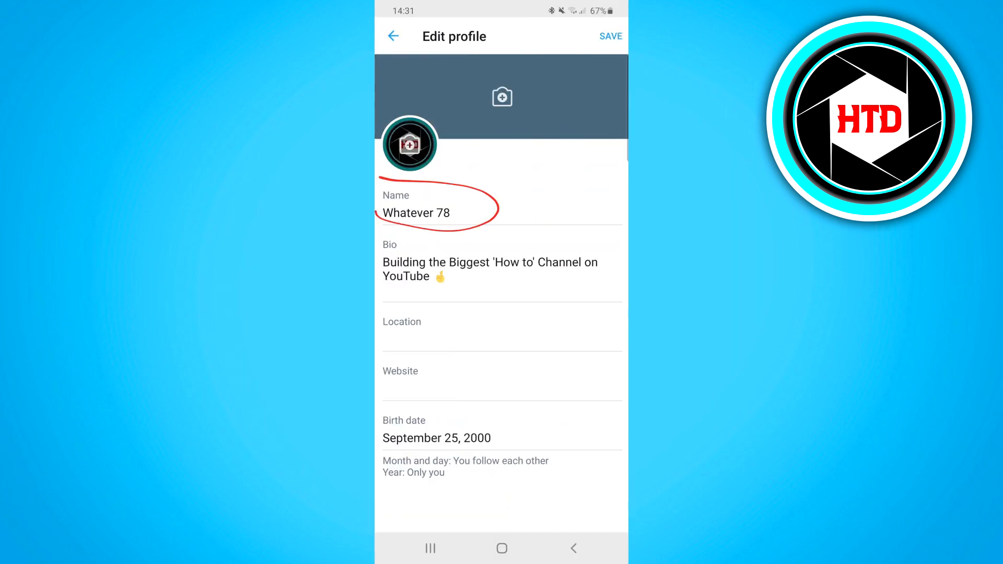
Replace the display name with 'How to Digital' and save it
{"action": "left_click", "coordinate": [448, 213]}
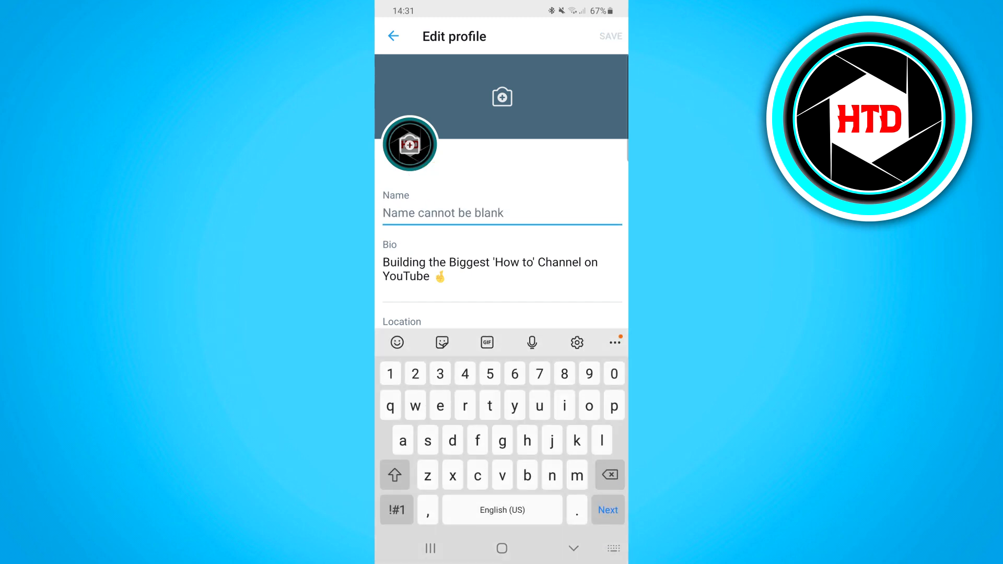
{"action": "type", "text": "How to"}
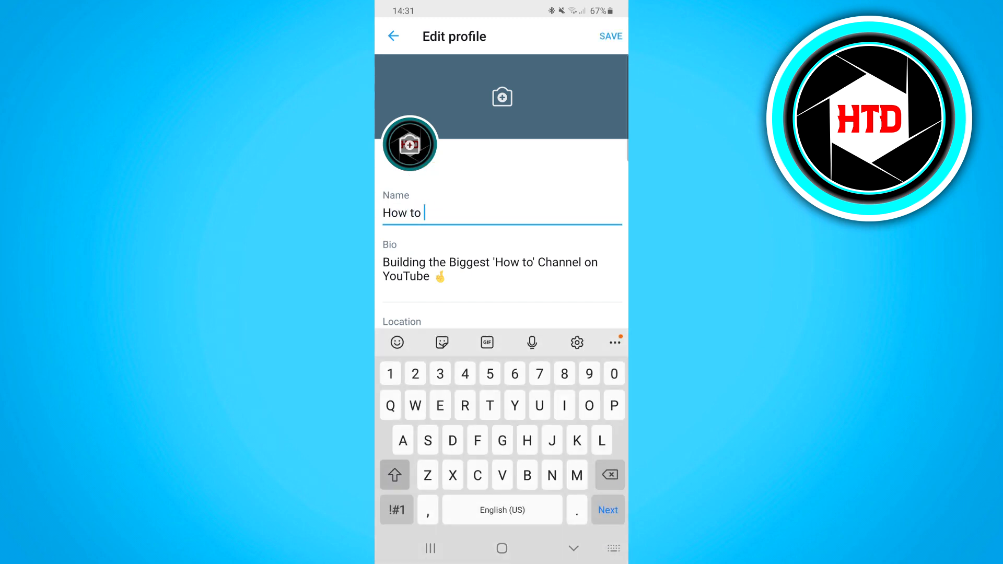
{"action": "type", "text": "Di"}
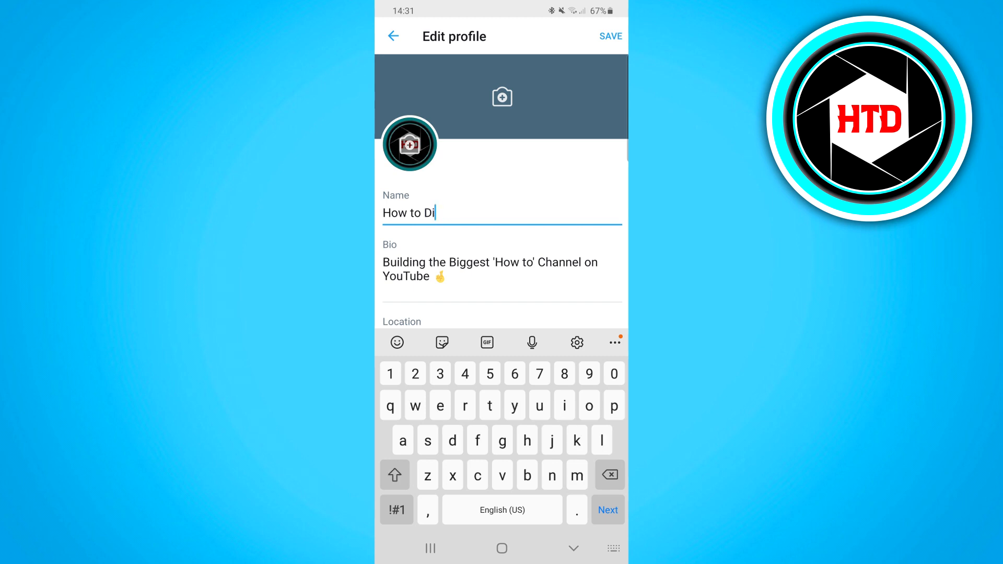
{"action": "type", "text": "gital"}
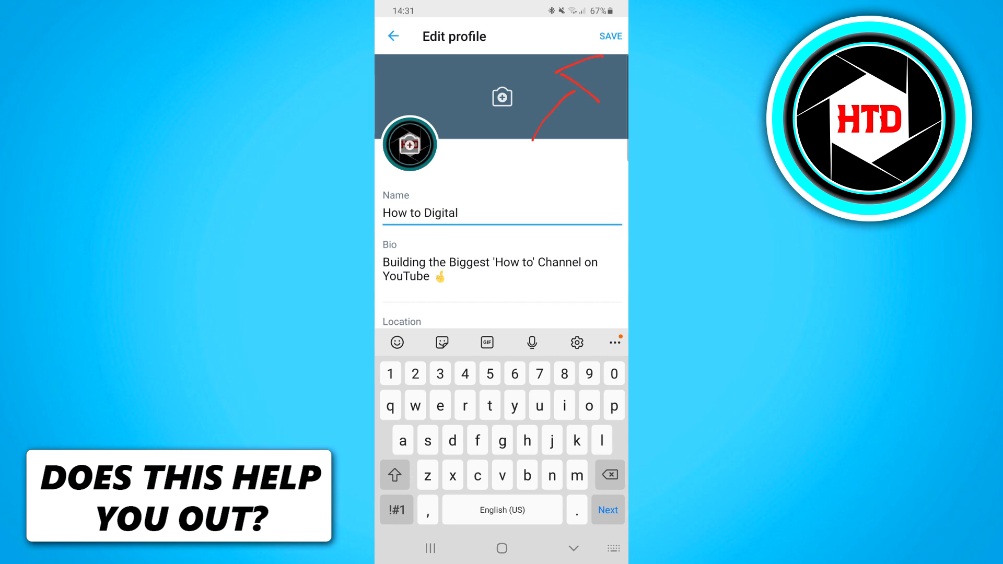
{"action": "left_click", "coordinate": [609, 36]}
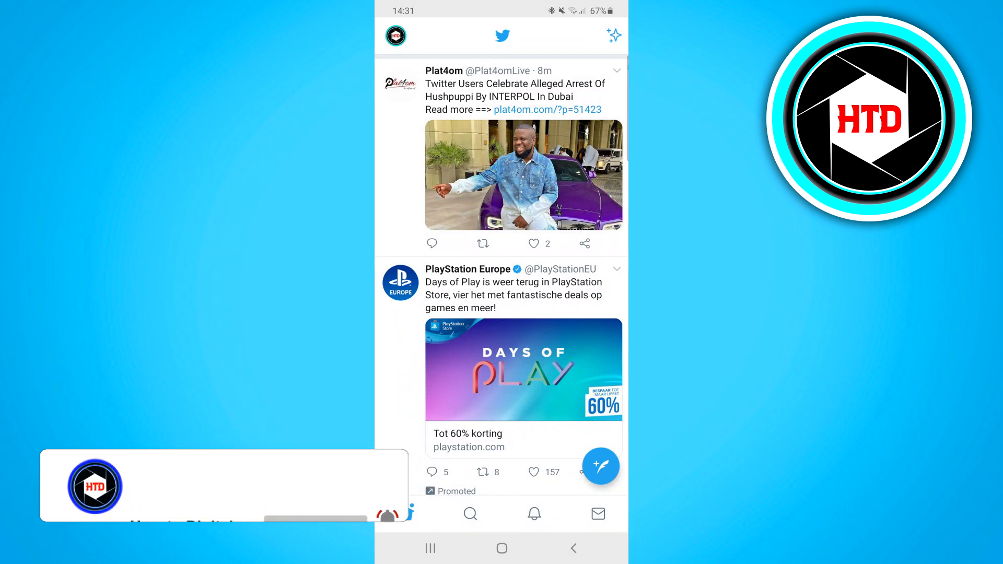
Reach Settings and privacy through the account side menu
{"action": "left_click", "coordinate": [395, 36]}
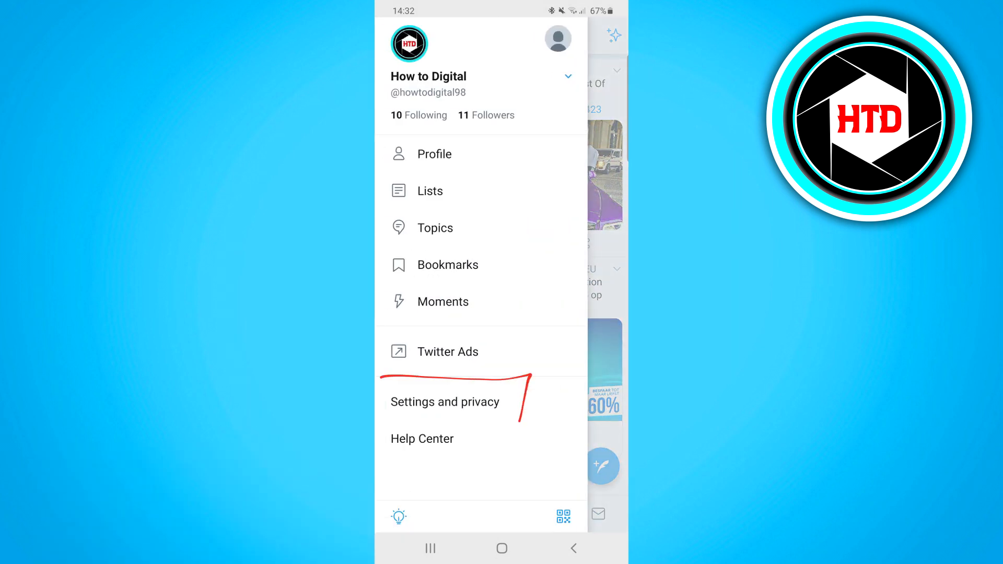
{"action": "left_click", "coordinate": [445, 401]}
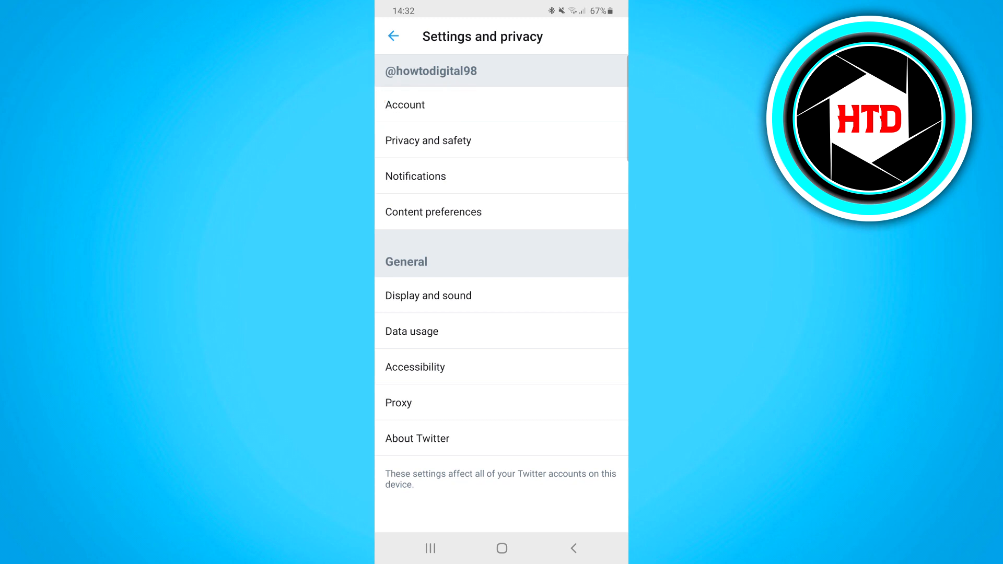
Reach the Change username page via Account settings
{"action": "left_click", "coordinate": [404, 105]}
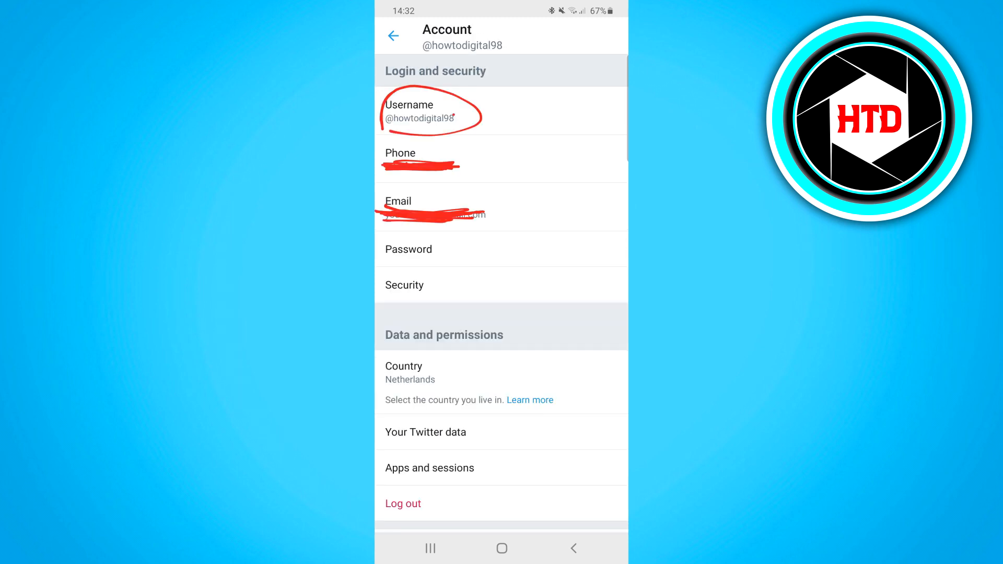
{"action": "left_click_drag", "start_coordinate": [569, 118], "coordinate": [483, 99]}
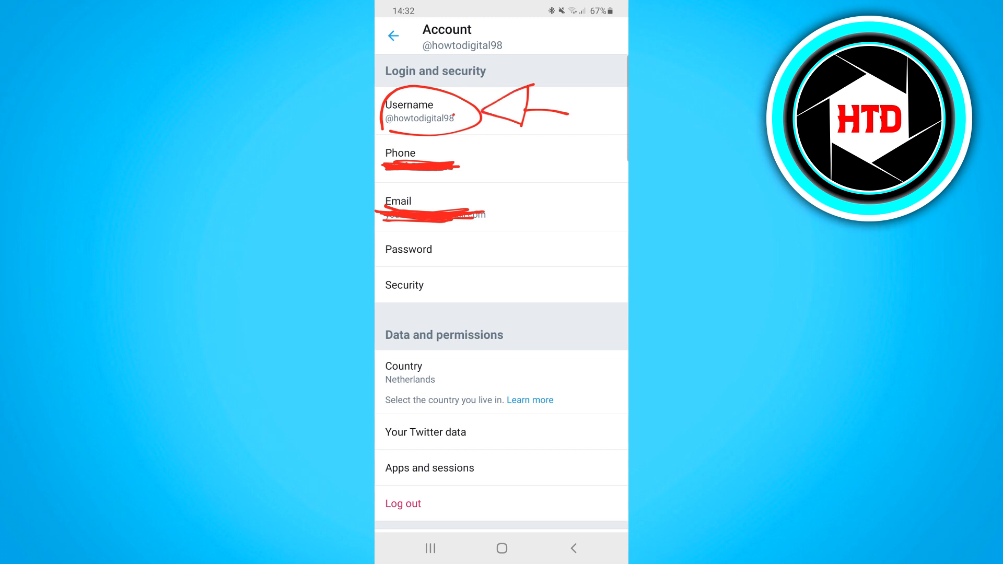
{"action": "left_click", "coordinate": [500, 110]}
{"action": "type", "text": "jsjsja"}
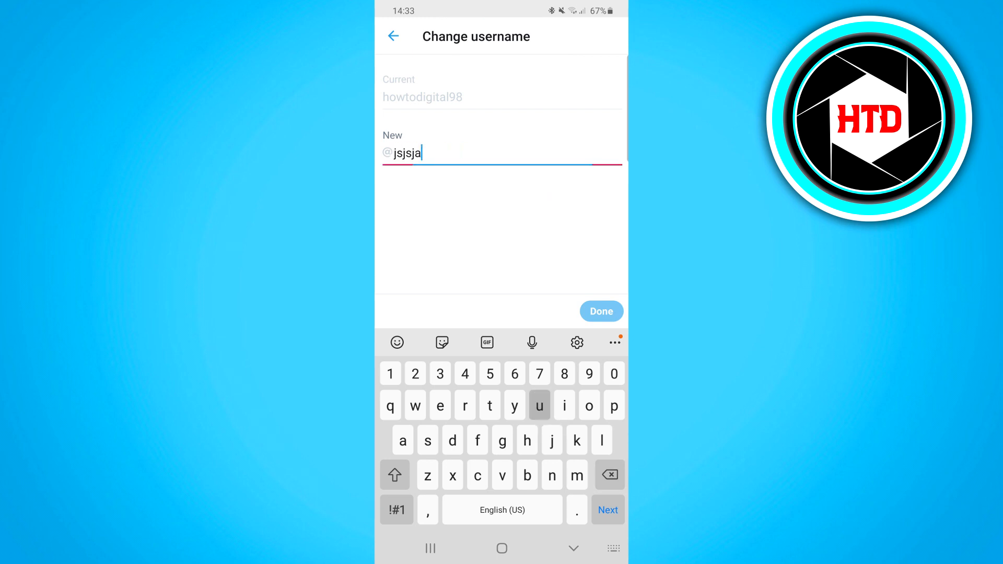
Complete the new username 'jsjsjausnjsjs81' and submit it with Done
{"action": "type", "text": "usnjsjs81"}
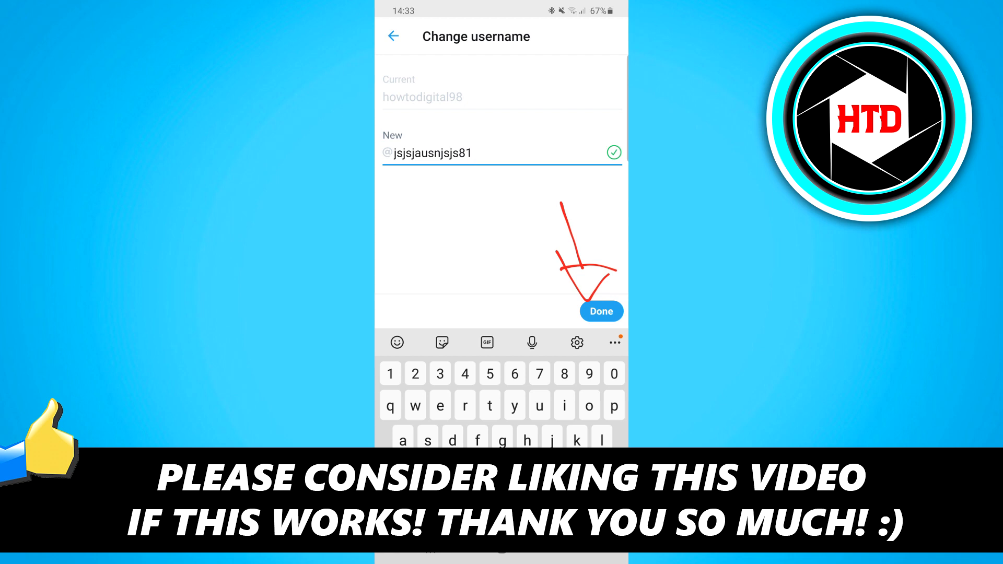
{"action": "left_click", "coordinate": [600, 311]}
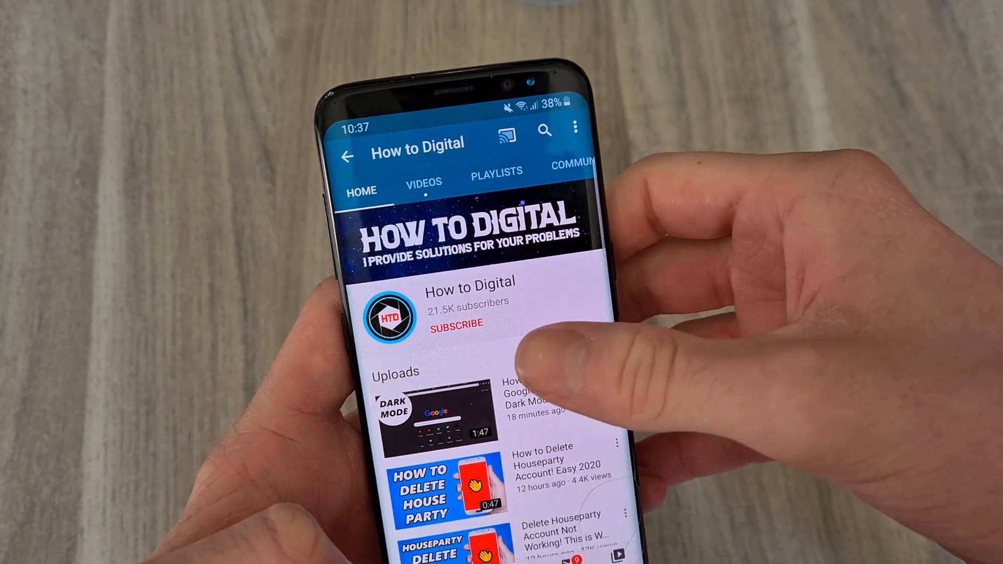
Subscribe to the How to Digital YouTube channel
{"action": "left_click", "coordinate": [454, 324]}
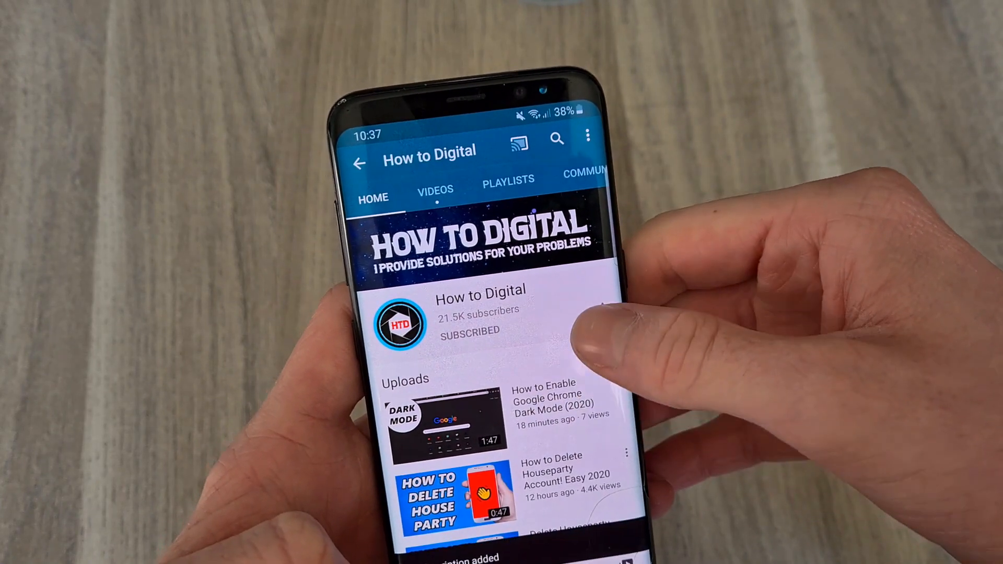